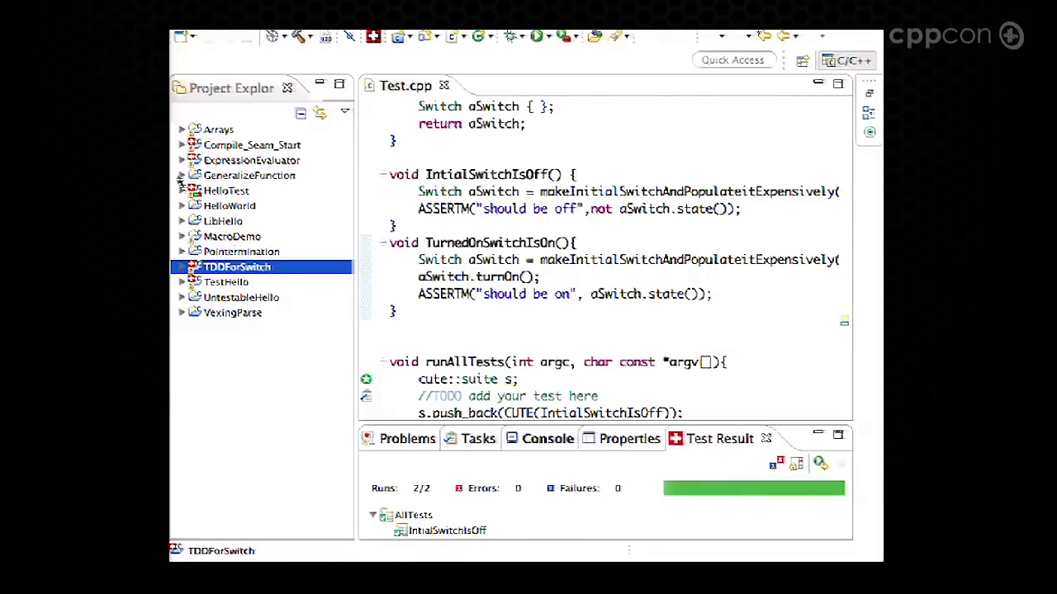
# Step: Open ExpressionEvaluator's Test.cpp from the Project Explorer beside the TDDForSwitch tests
pyautogui.click(181, 159)
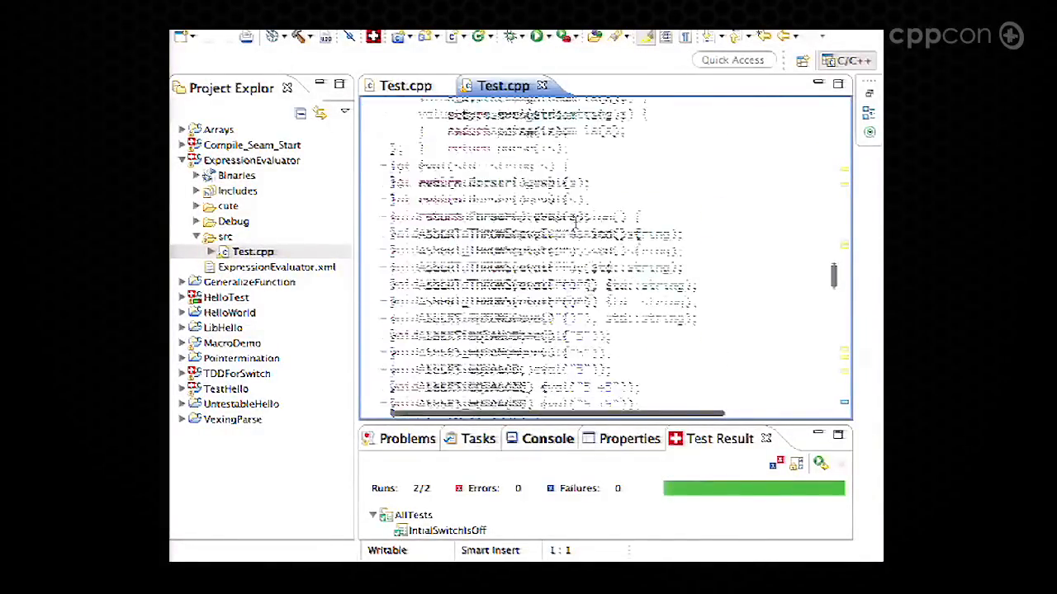
pyautogui.scroll(3)
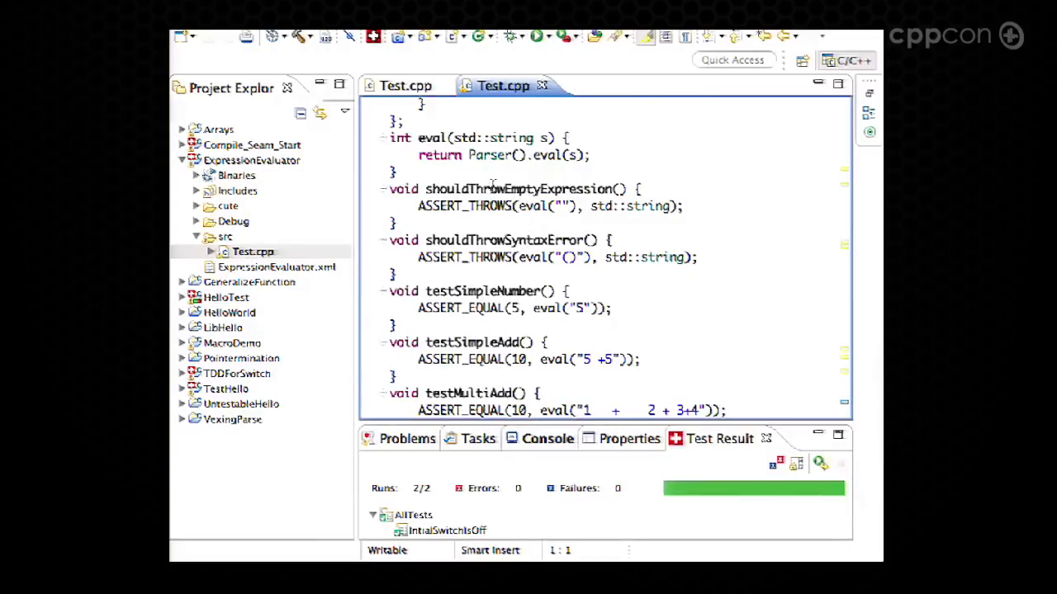
pyautogui.doubleClick(517, 189)
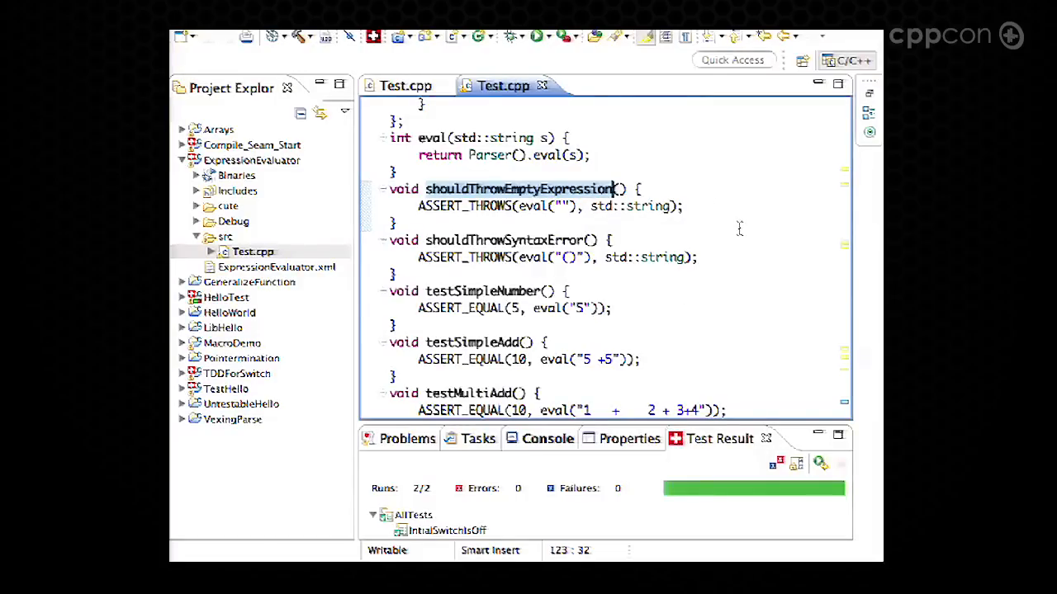
pyautogui.moveTo(516, 225)
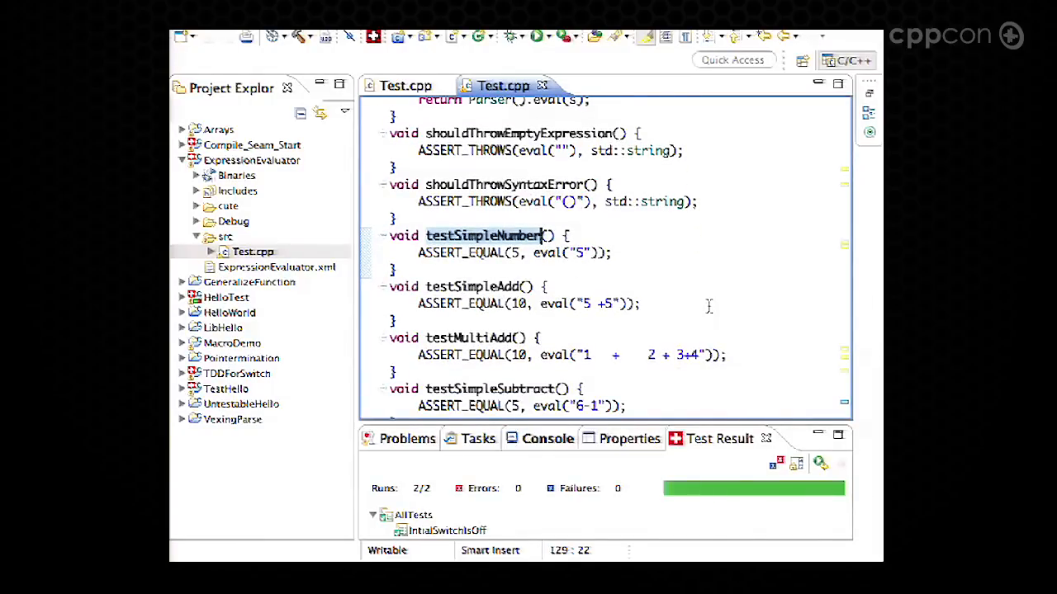
# Step: Scroll Test.cpp past the parenthesis tests to testSimpleAssignment and testLongerVariables
pyautogui.scroll(-3)
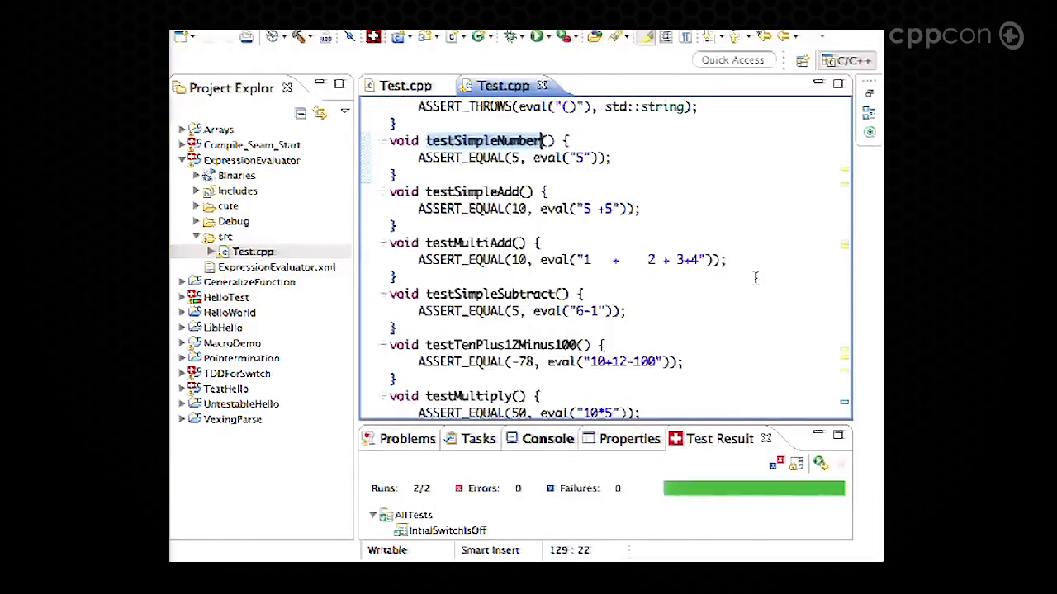
pyautogui.scroll(-3)
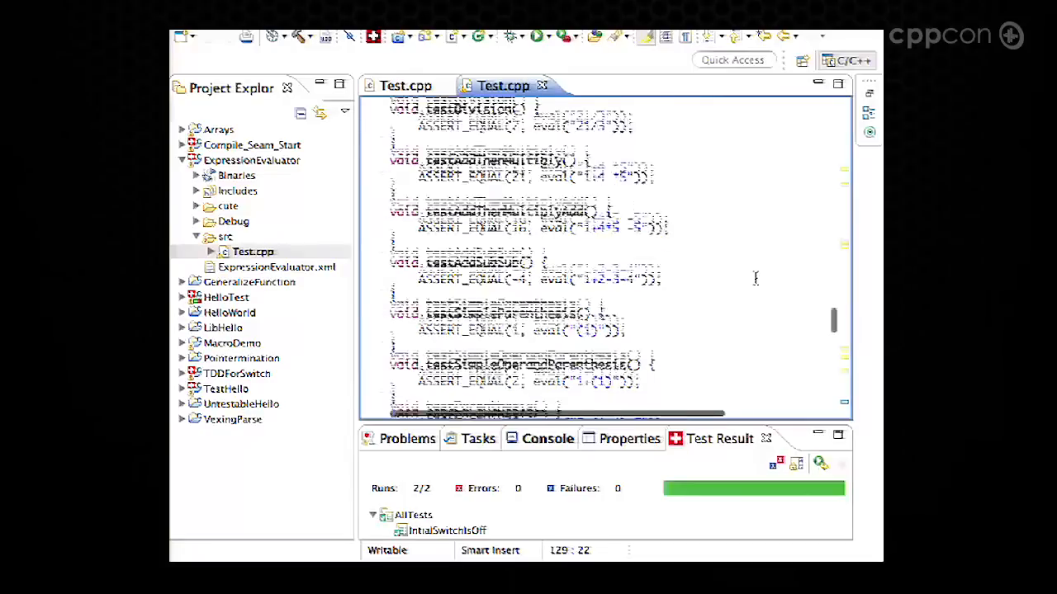
pyautogui.scroll(-3)
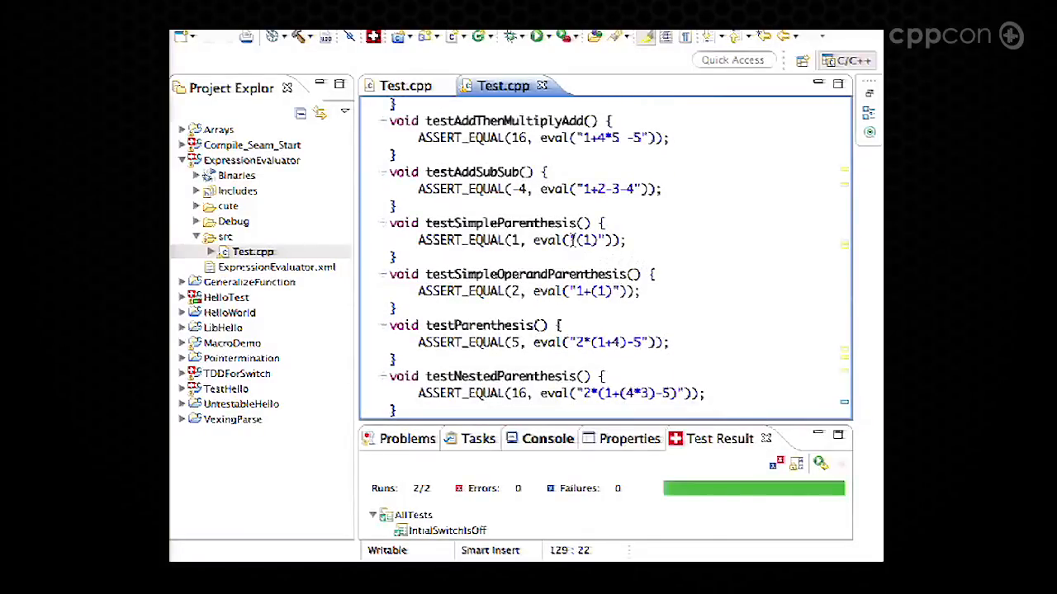
pyautogui.scroll(-3)
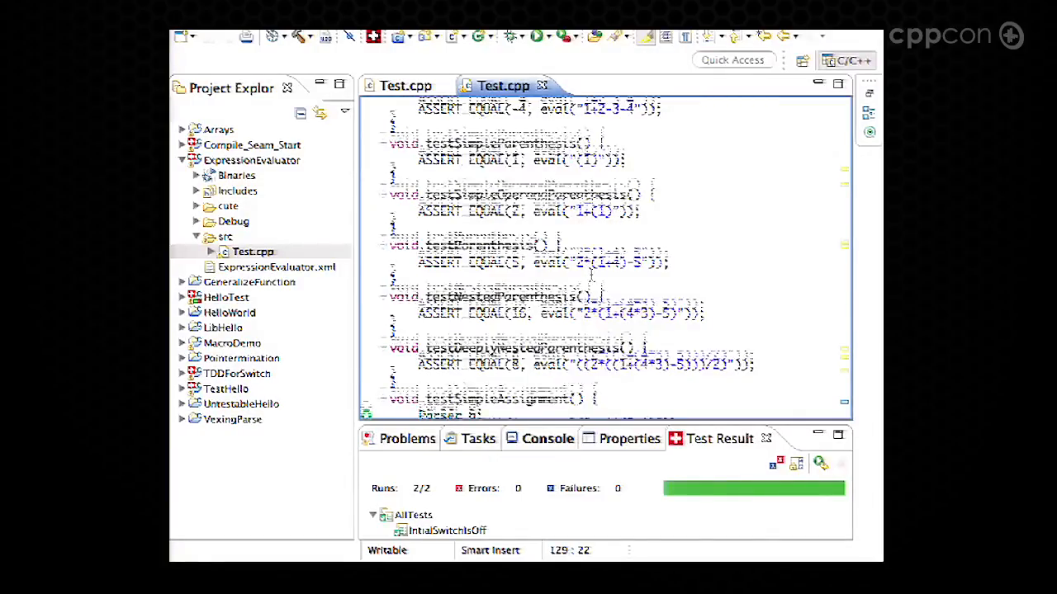
pyautogui.scroll(-3)
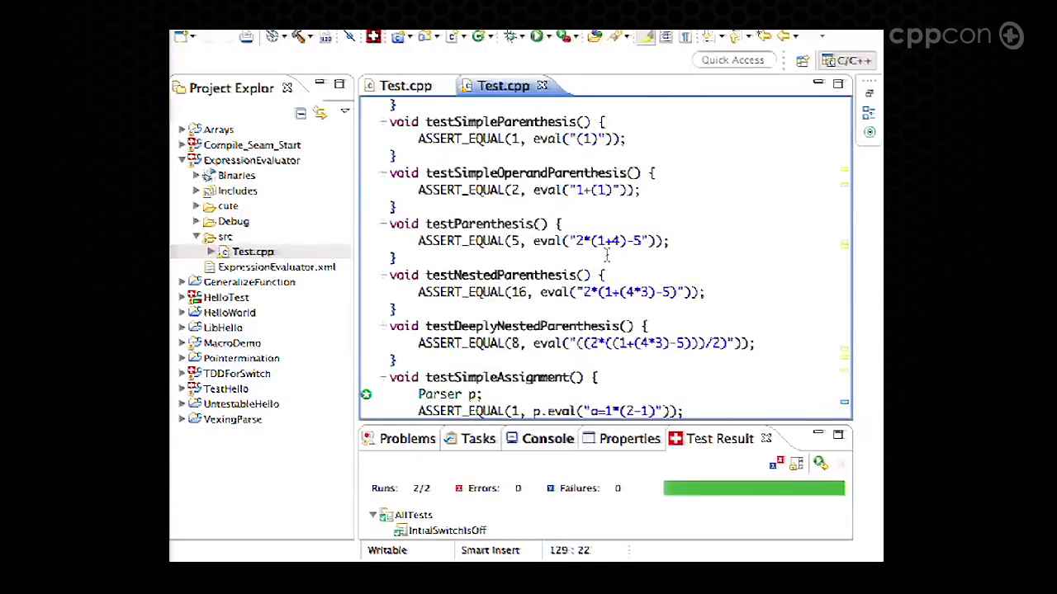
pyautogui.scroll(-3)
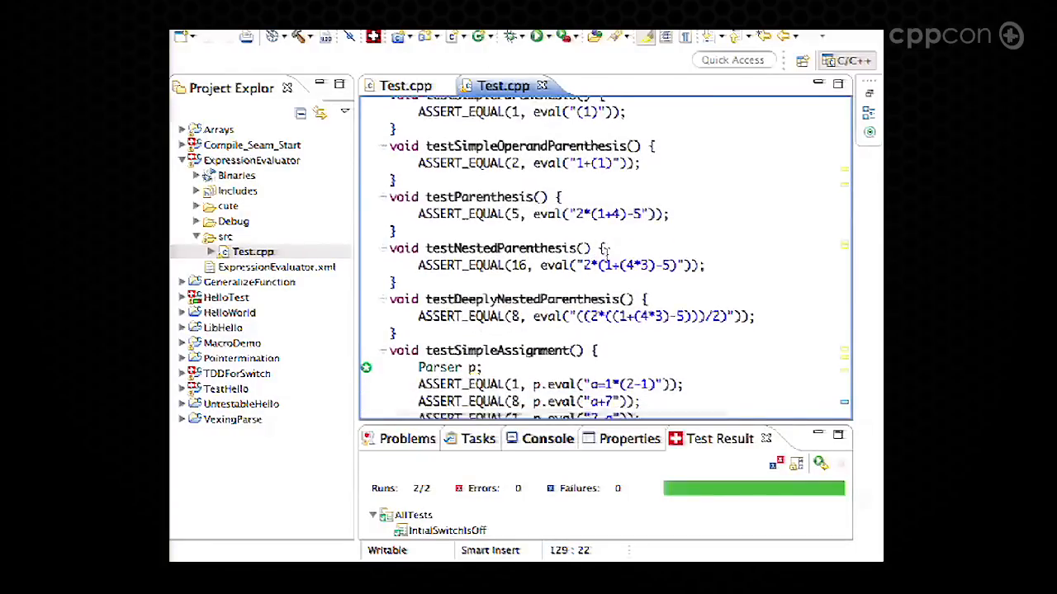
pyautogui.scroll(-3)
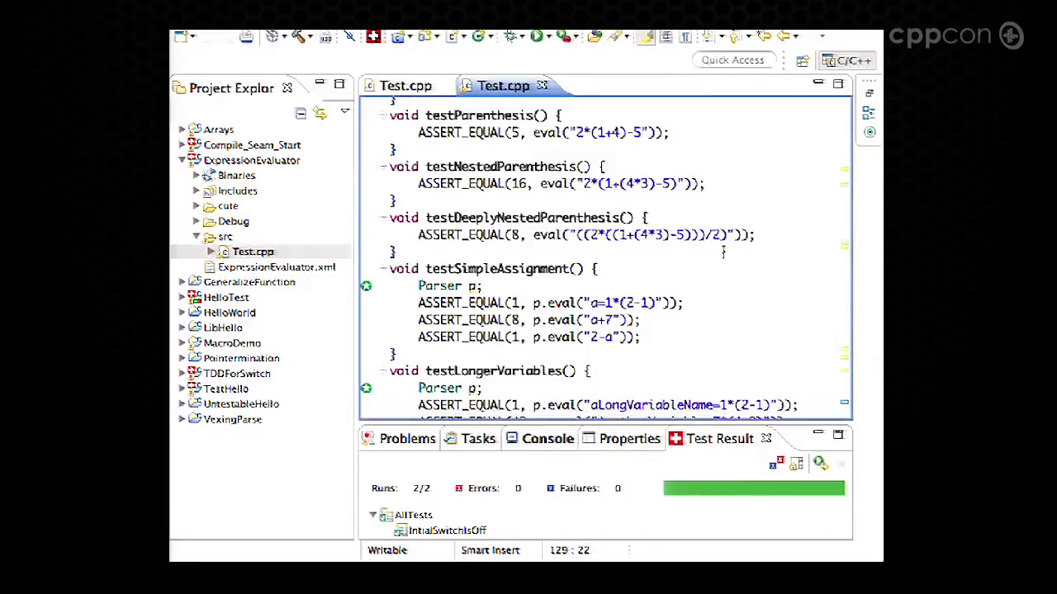
pyautogui.scroll(-3)
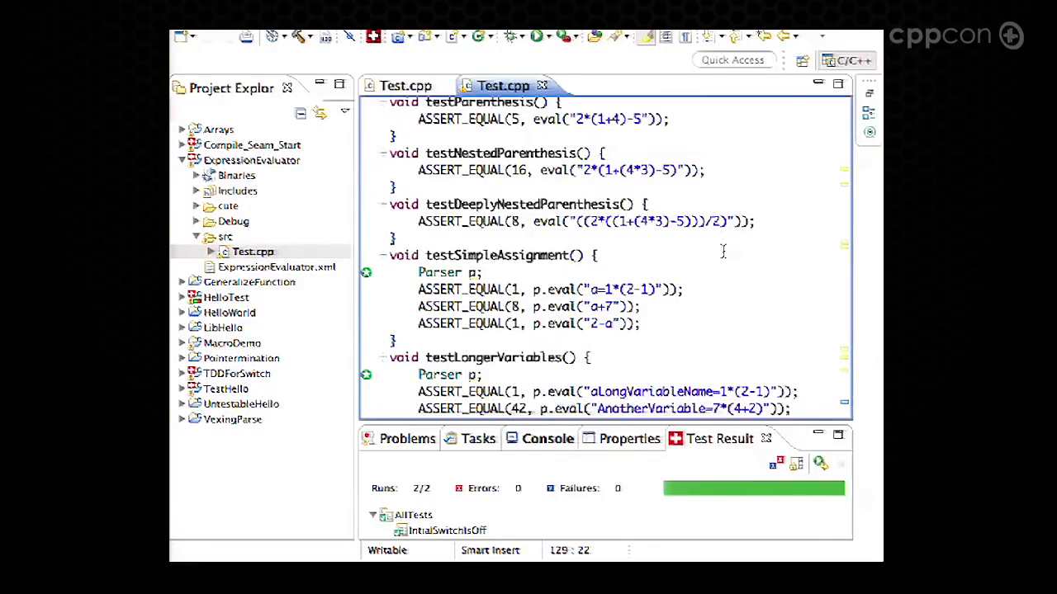
pyautogui.scroll(-3)
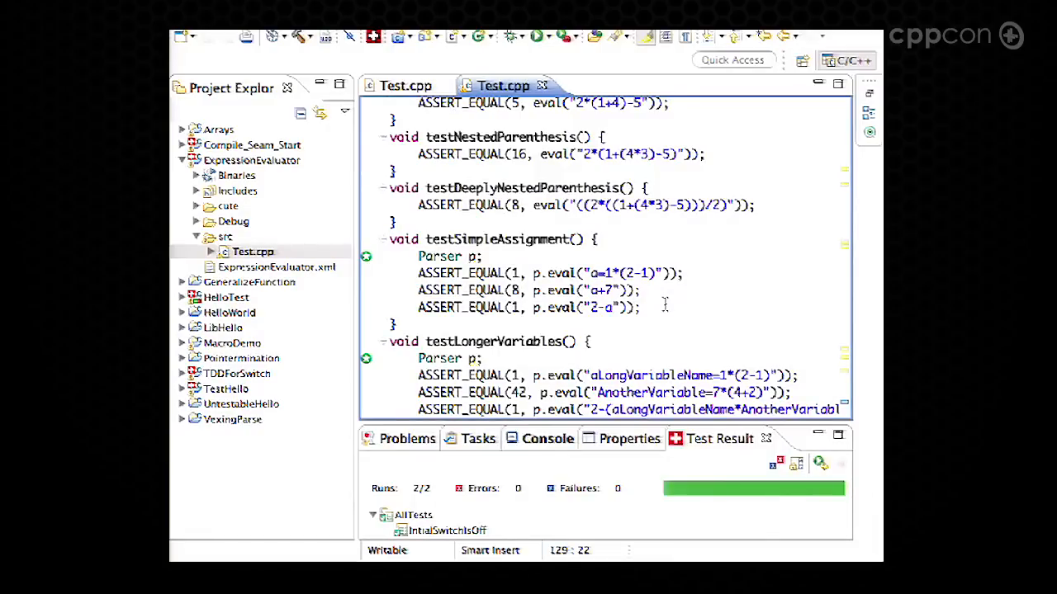
pyautogui.moveTo(660, 318)
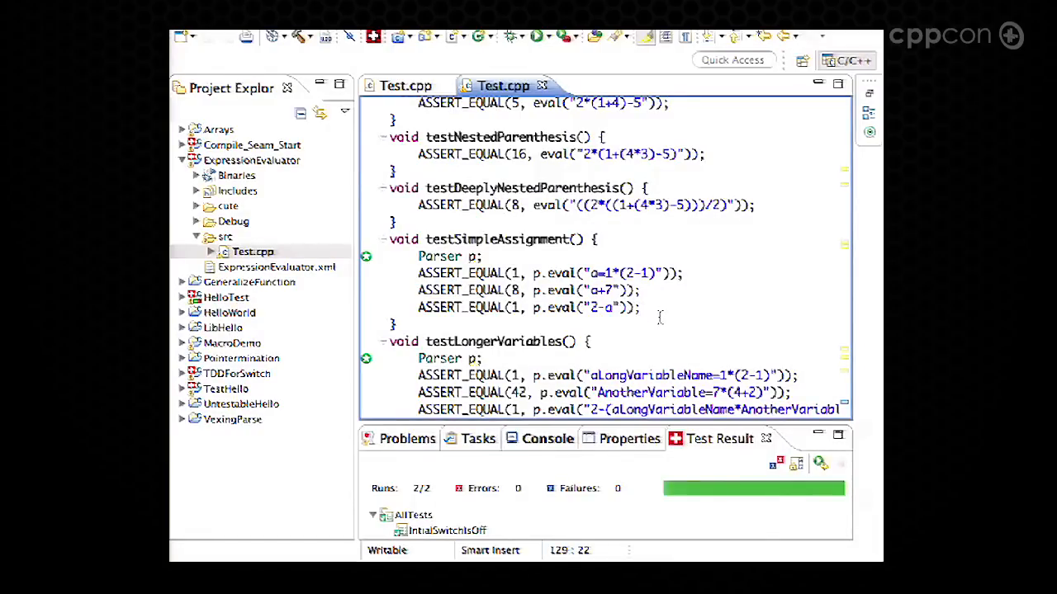
# Step: Maximize the Test.cpp editor and show the Parser class with its evaluateSingleOperator switch
pyautogui.scroll(-3)
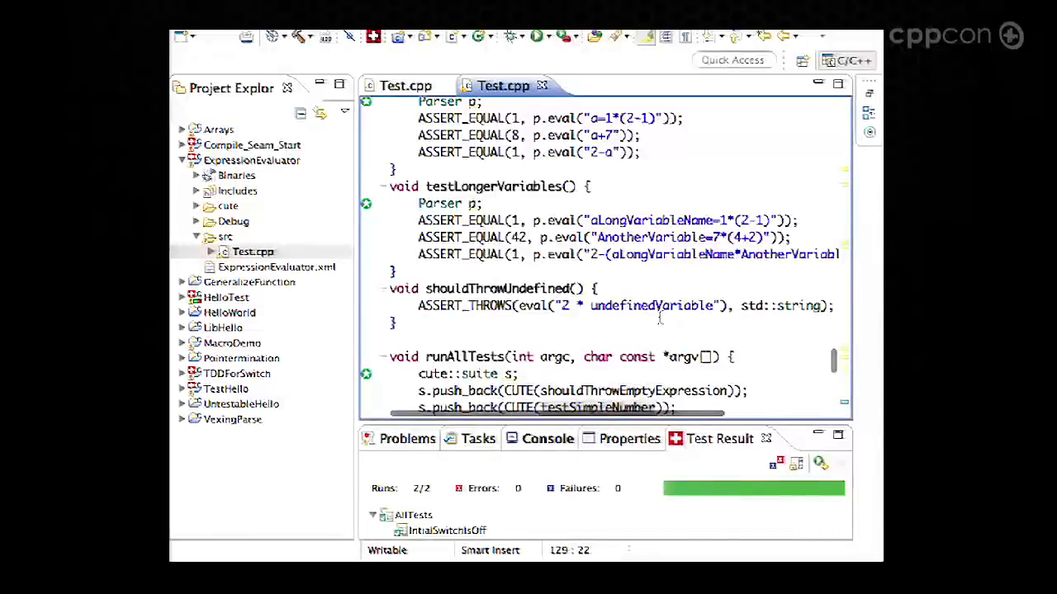
pyautogui.scroll(-3)
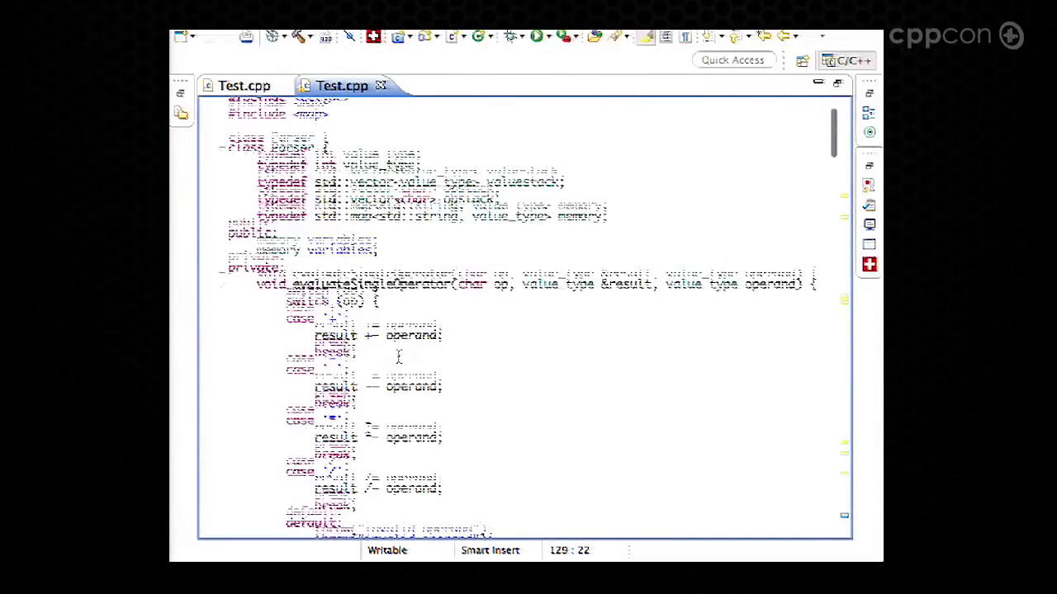
# Step: Scroll the Parser code from evaluateSingleOperator down to the parse and eval functions
pyautogui.scroll(-3)
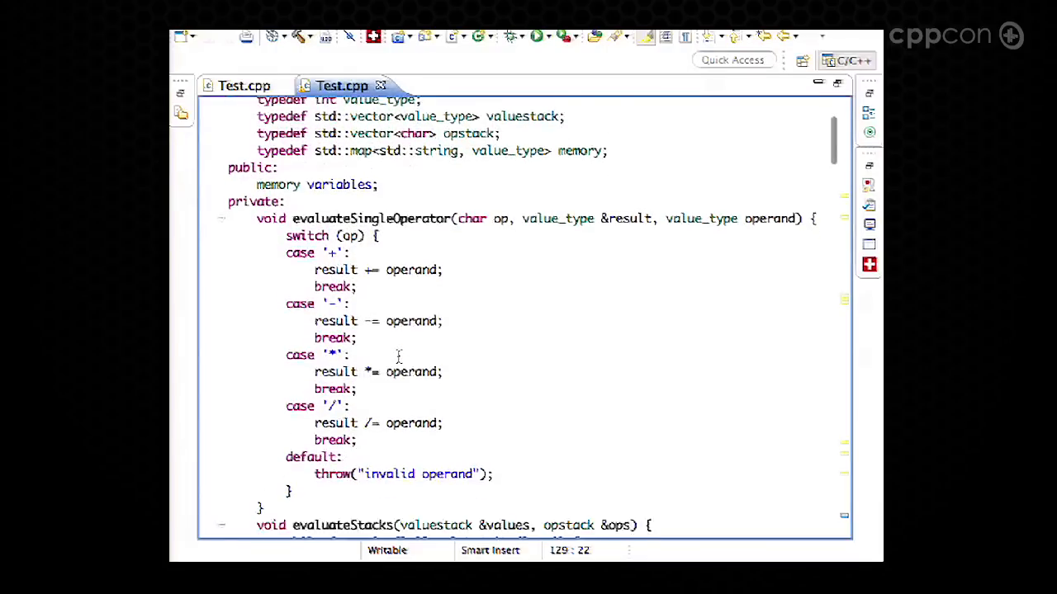
pyautogui.scroll(-3)
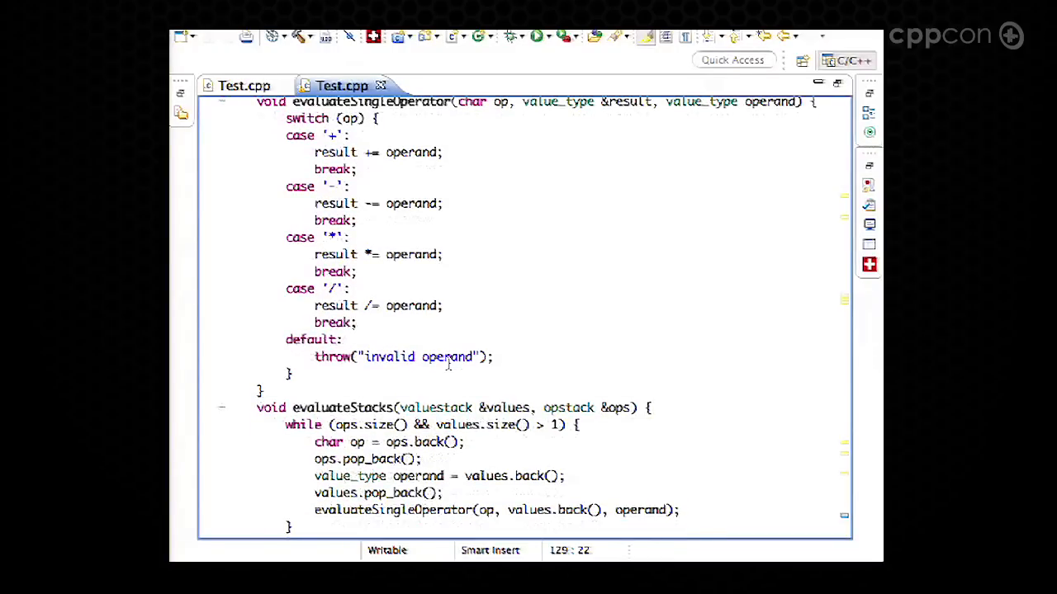
pyautogui.scroll(-3)
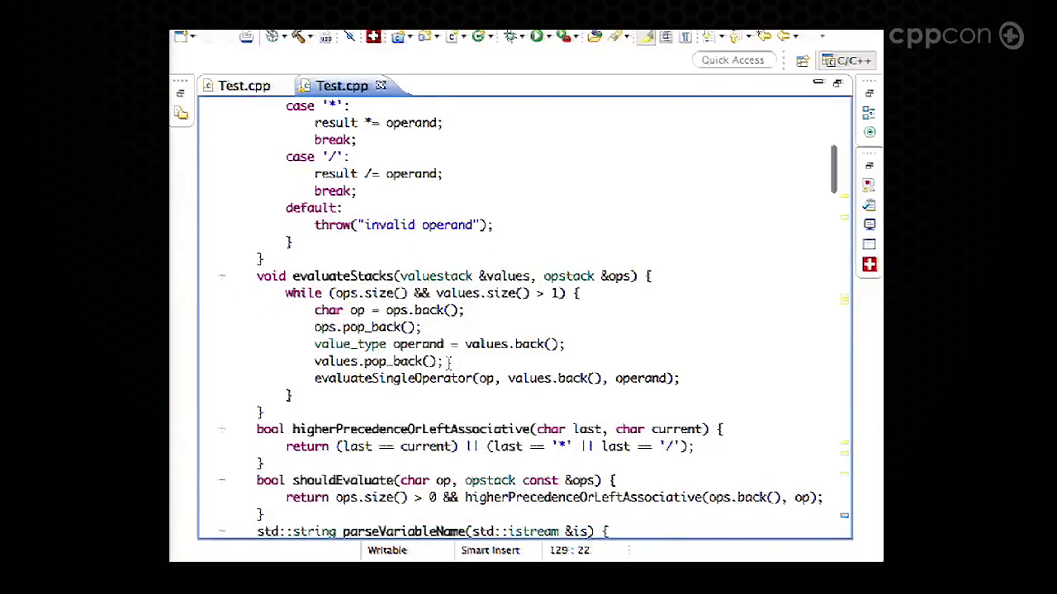
pyautogui.scroll(-3)
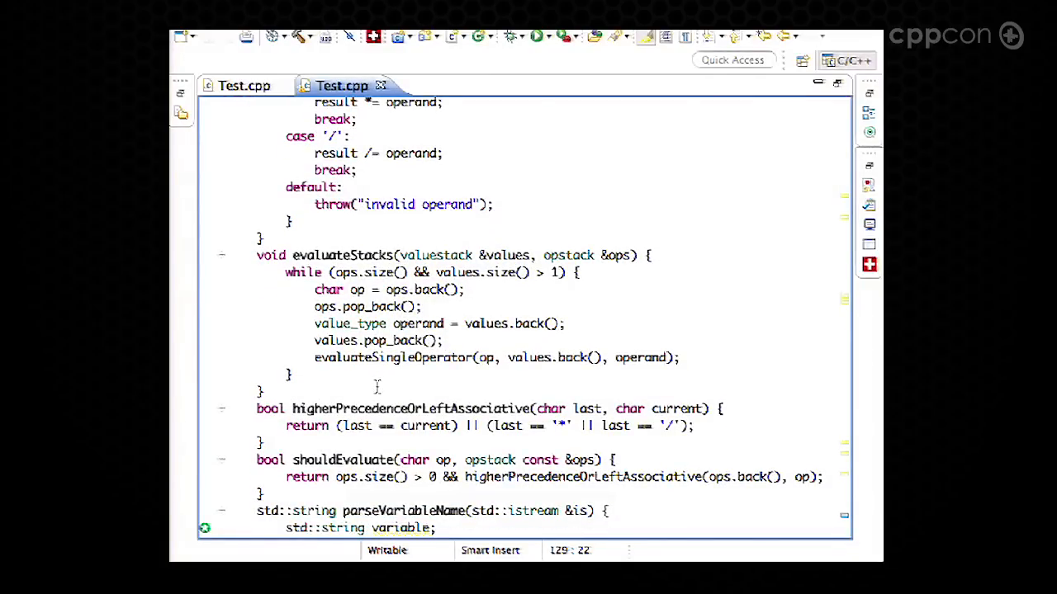
pyautogui.scroll(-3)
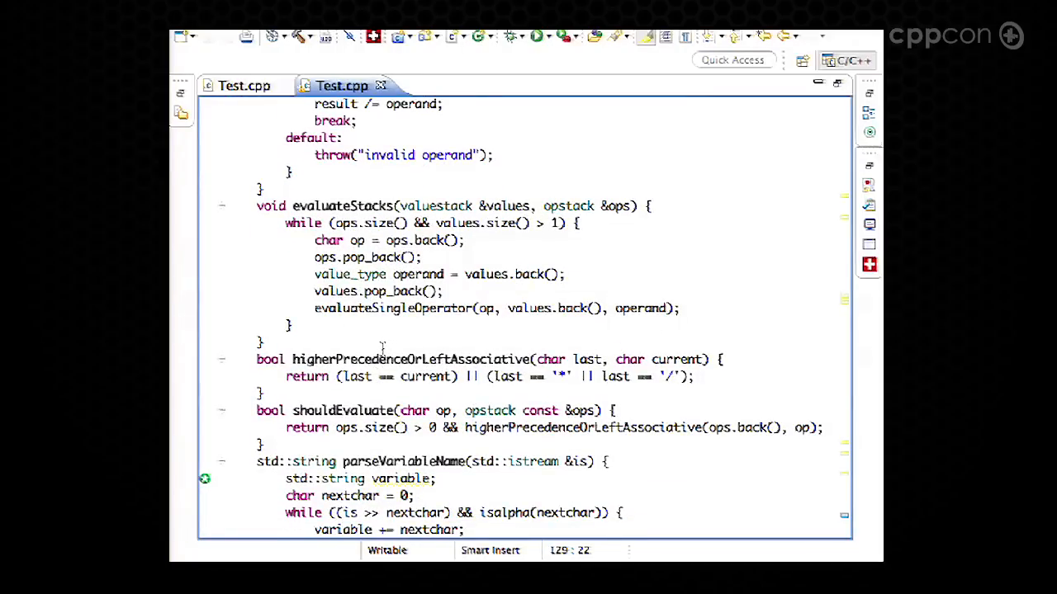
pyautogui.scroll(-3)
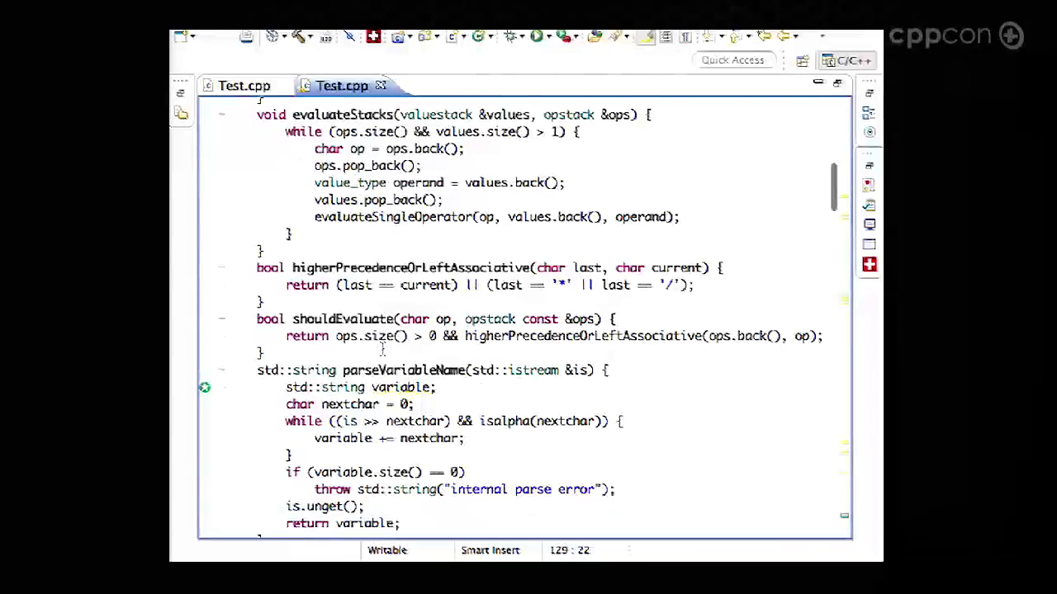
pyautogui.scroll(-3)
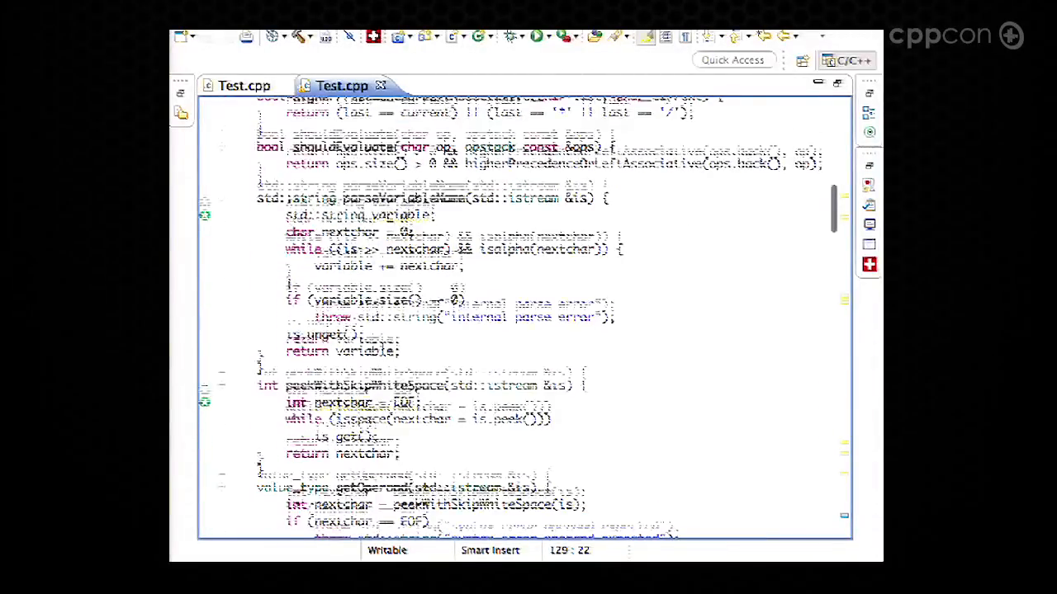
pyautogui.scroll(-3)
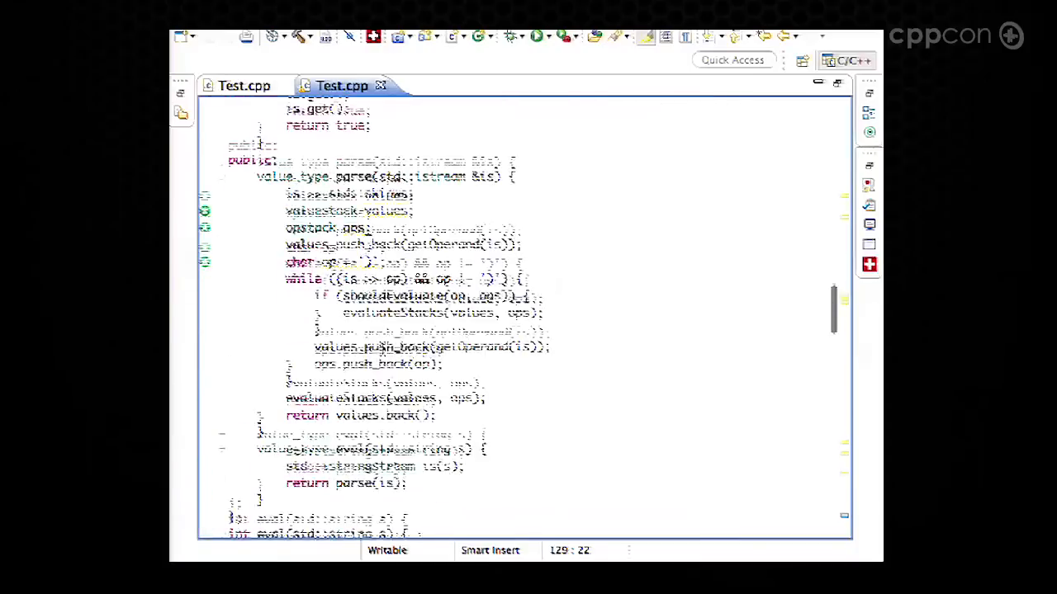